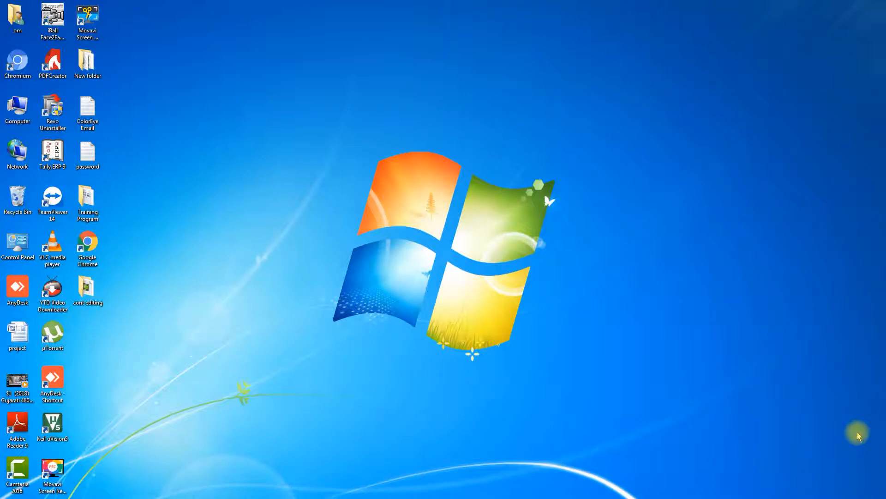
{"action": "mouse_move", "coordinate": [189, 373]}
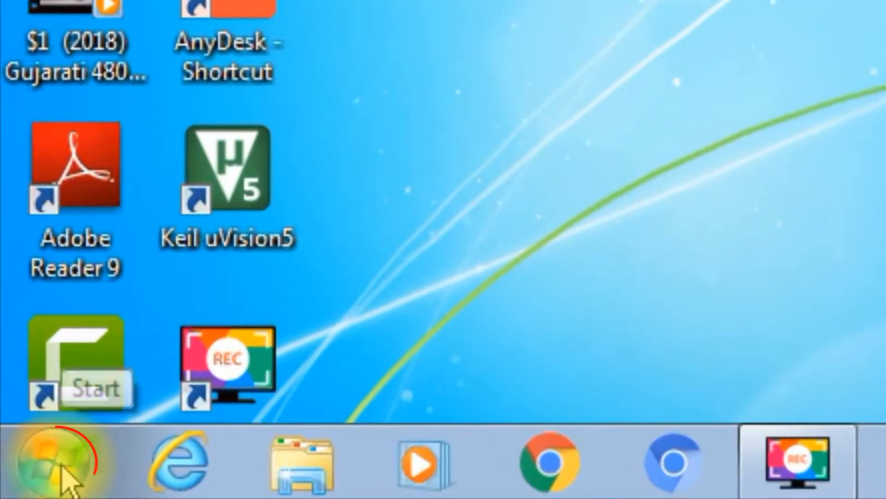
Step: Launch WordPad from the Start menu's Accessories list
{"action": "left_click", "coordinate": [57, 464]}
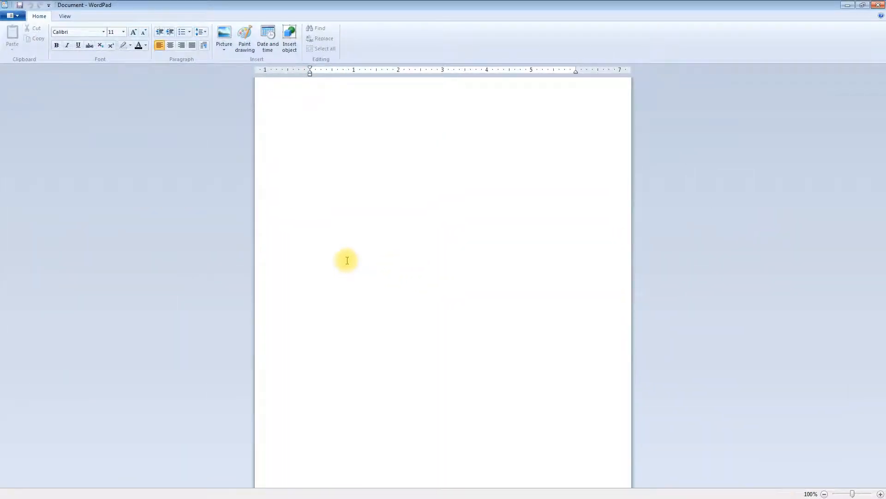
{"action": "mouse_move", "coordinate": [336, 250]}
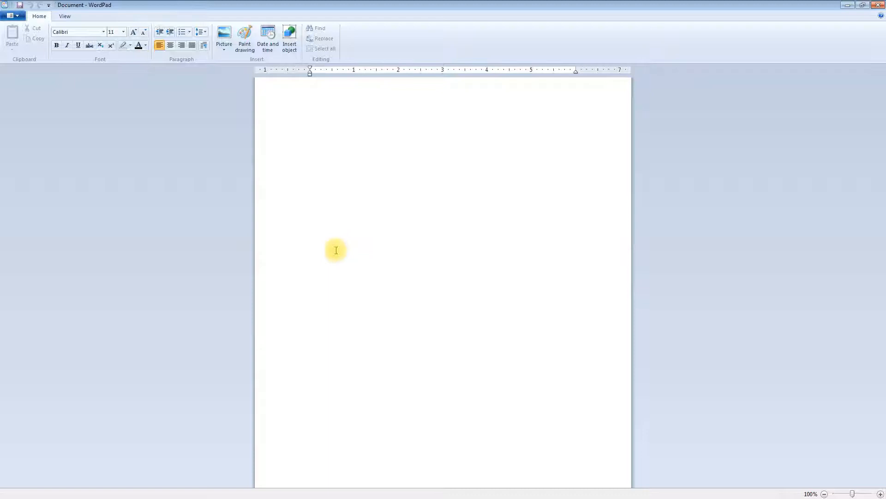
{"action": "mouse_move", "coordinate": [299, 210]}
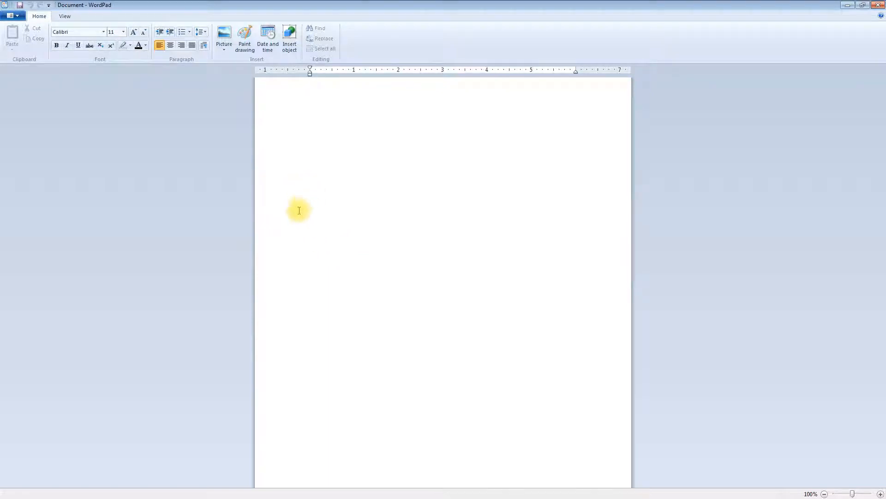
{"action": "mouse_move", "coordinate": [307, 188]}
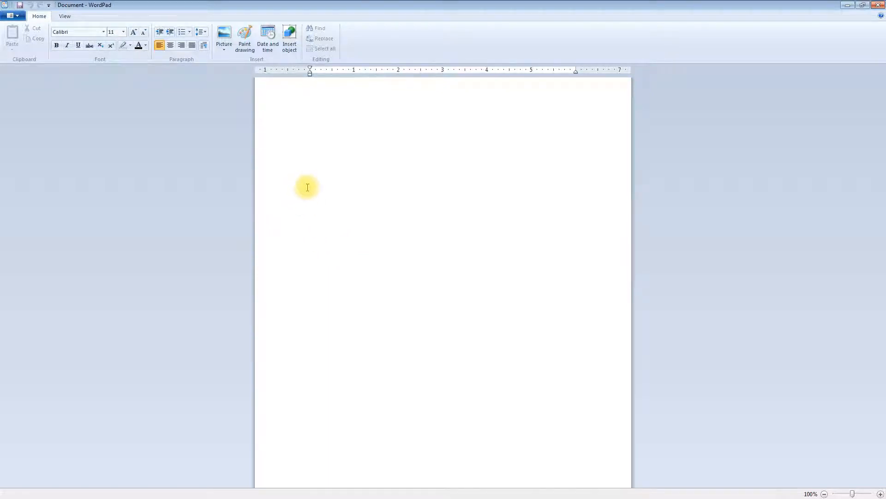
{"action": "left_click", "coordinate": [310, 88]}
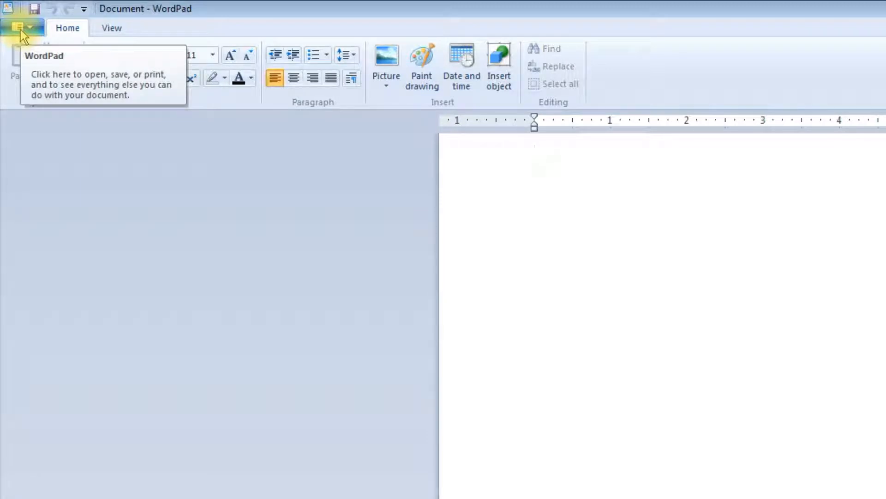
Step: Reopen the saved 'Article Forum' document from WordPad's recent documents
{"action": "left_click", "coordinate": [19, 27]}
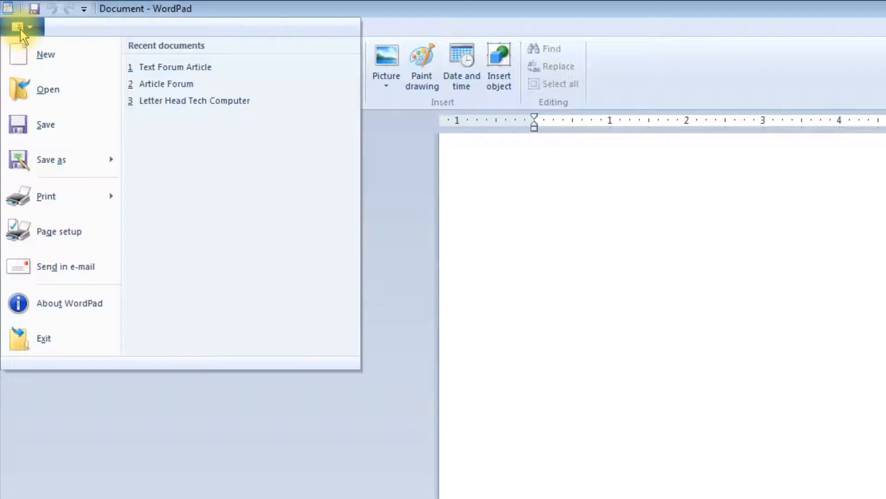
{"action": "mouse_move", "coordinate": [47, 90]}
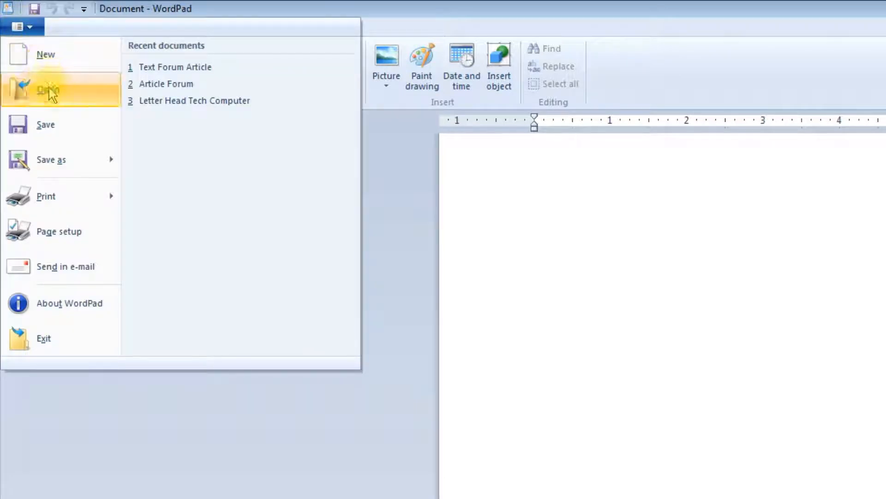
{"action": "mouse_move", "coordinate": [176, 67]}
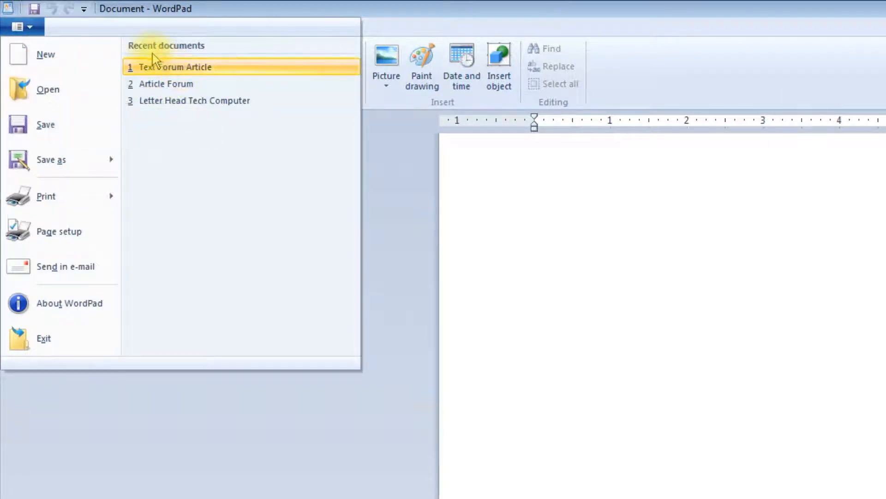
{"action": "mouse_move", "coordinate": [195, 100]}
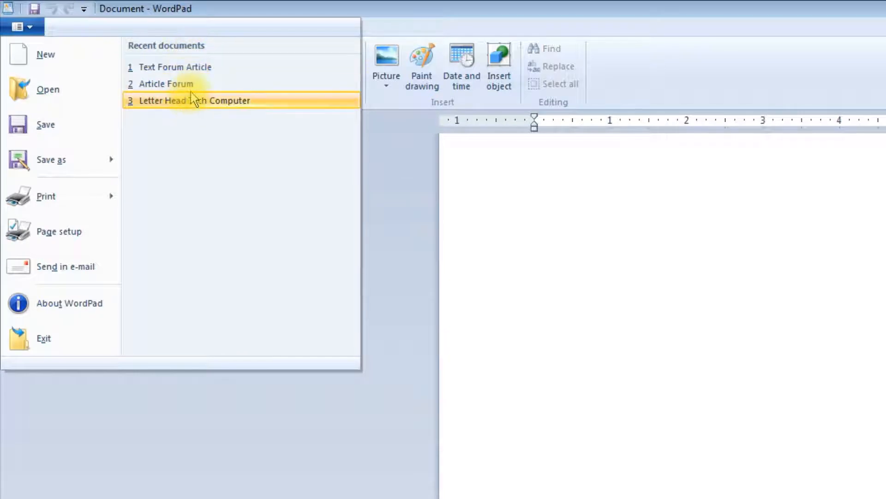
{"action": "left_click", "coordinate": [167, 84]}
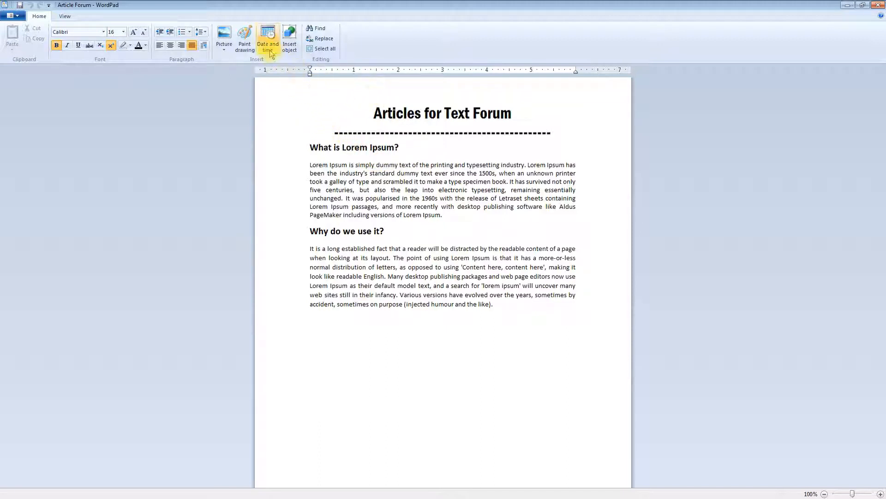
Step: Insert the date in '08 January, 2019' format at the top of the document
{"action": "left_click", "coordinate": [268, 38]}
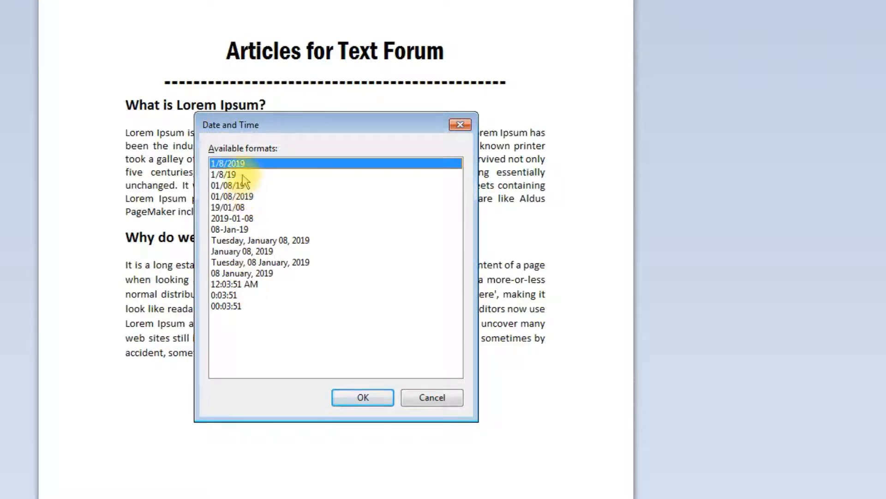
{"action": "mouse_move", "coordinate": [242, 311]}
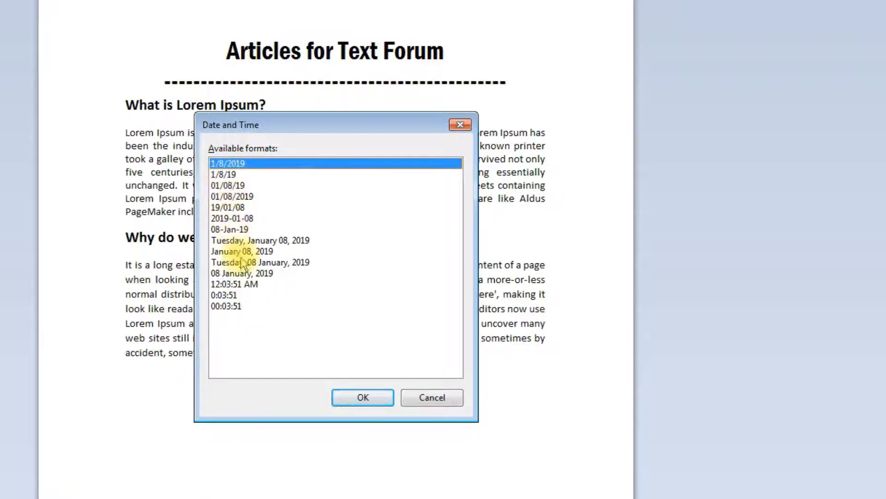
{"action": "mouse_move", "coordinate": [277, 269]}
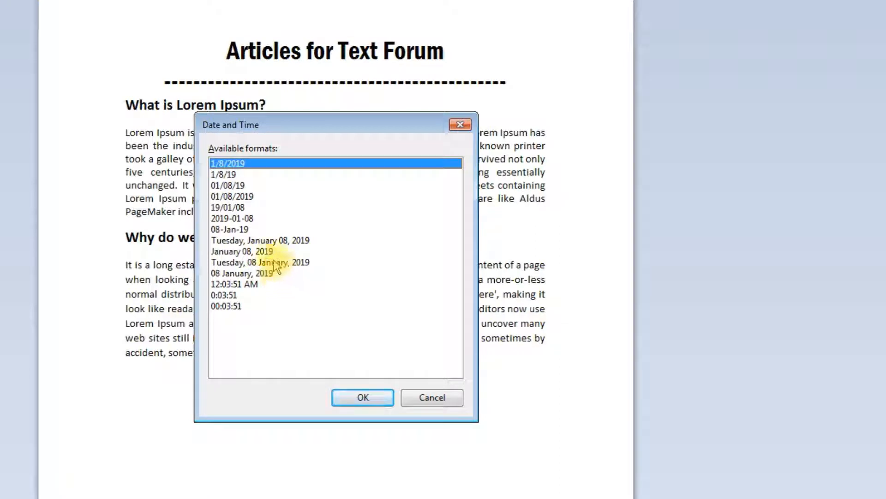
{"action": "left_click", "coordinate": [240, 274]}
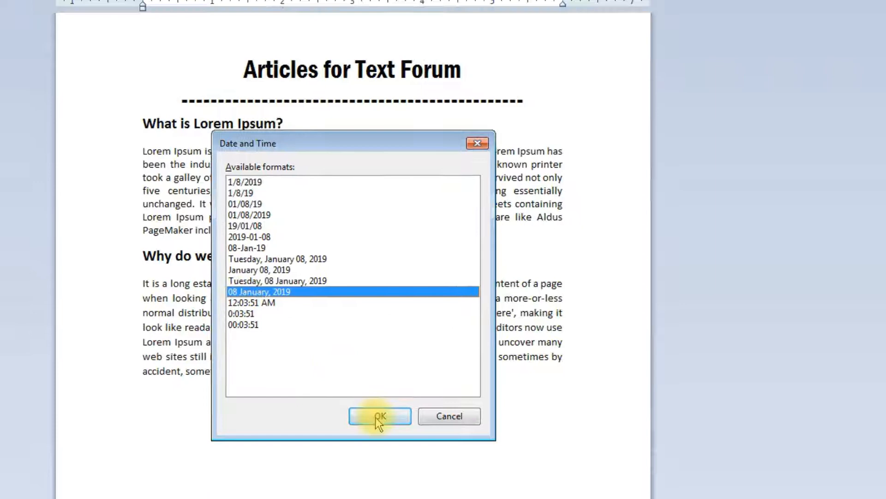
{"action": "left_click", "coordinate": [380, 416]}
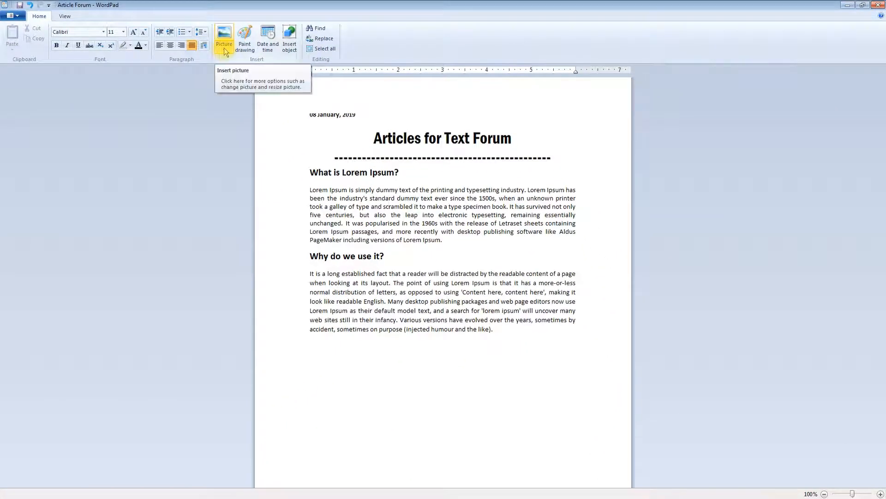
Step: Browse Sample Pictures for a picture without inserting one, then split the first Lorem Ipsum paragraph with a blank line
{"action": "left_click", "coordinate": [223, 37]}
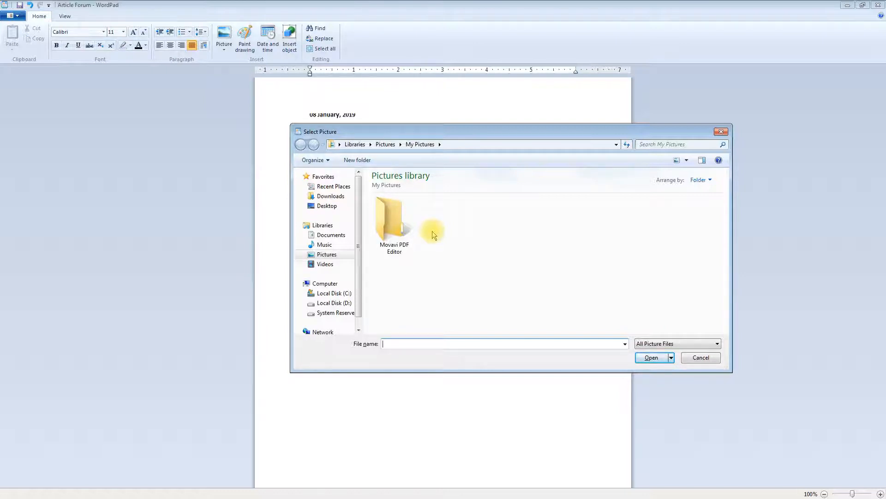
{"action": "left_click", "coordinate": [327, 254]}
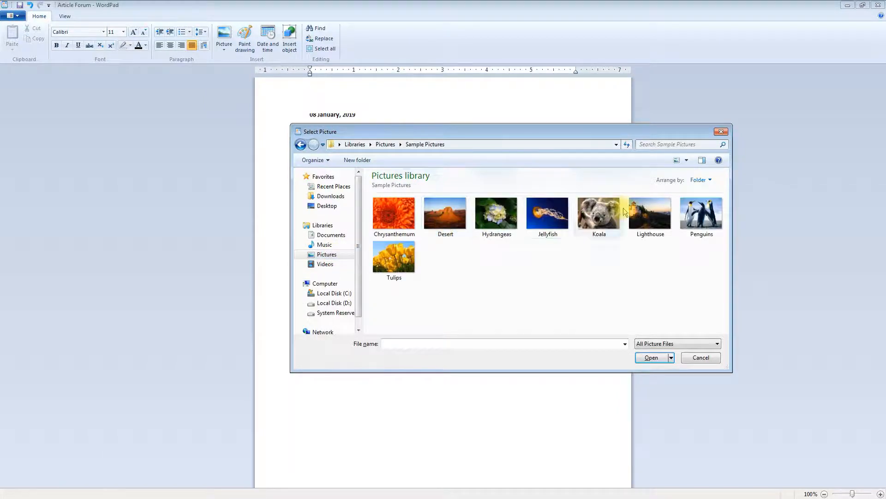
{"action": "left_click", "coordinate": [651, 356]}
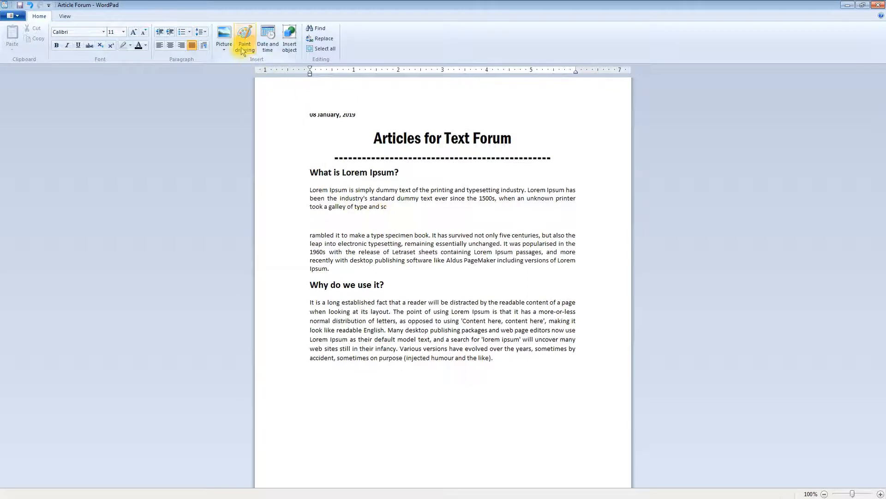
Step: Insert a Paint drawing of a circle into the document, then delete it again
{"action": "left_click", "coordinate": [244, 41]}
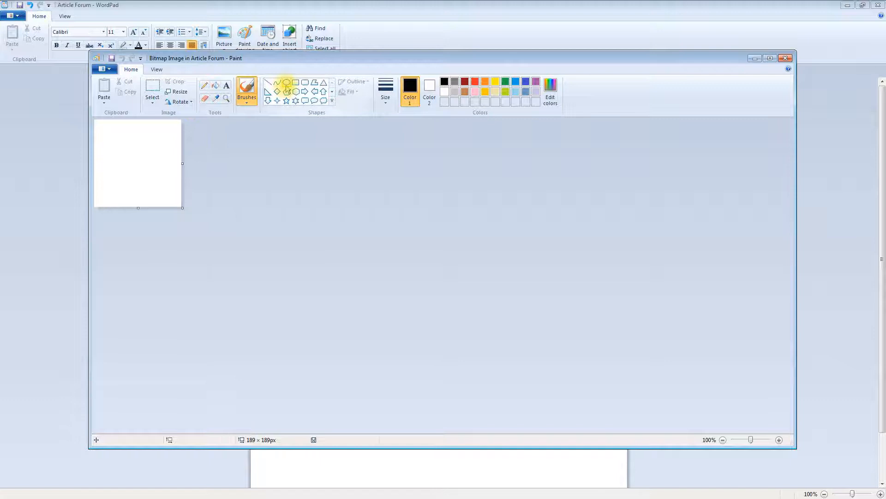
{"action": "left_click_drag", "start_coordinate": [117, 143], "coordinate": [167, 191]}
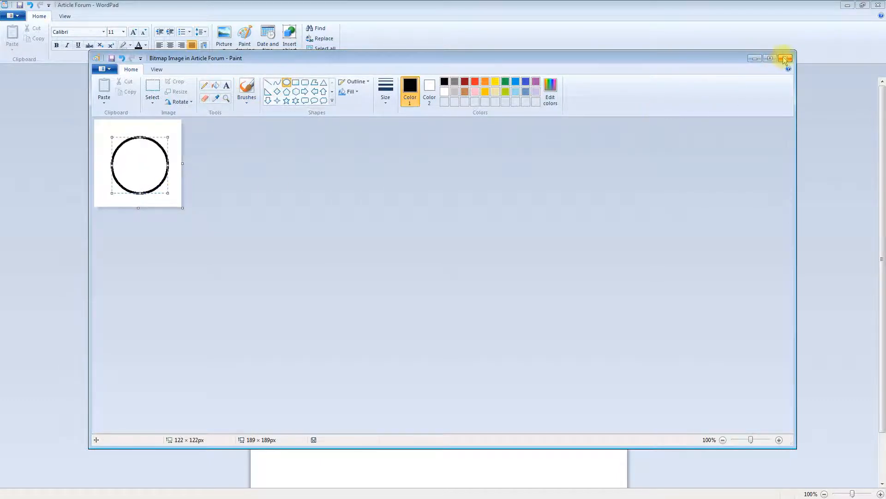
{"action": "left_click", "coordinate": [785, 58]}
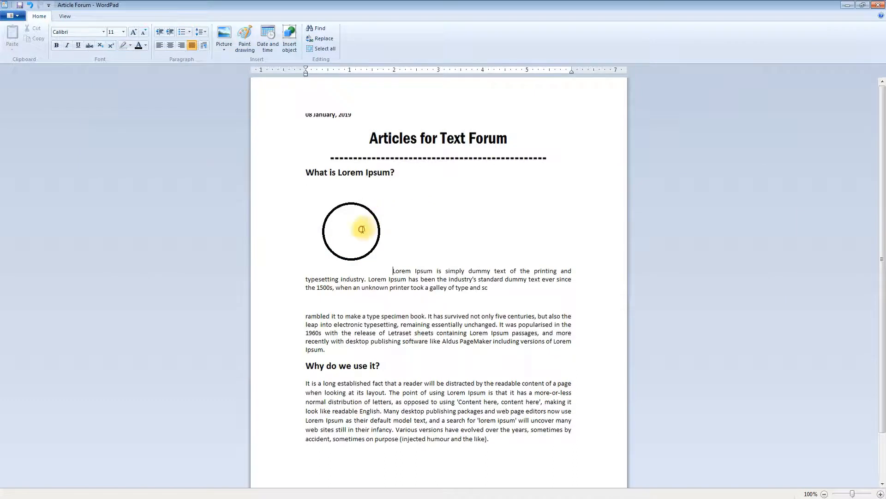
{"action": "left_click", "coordinate": [361, 230]}
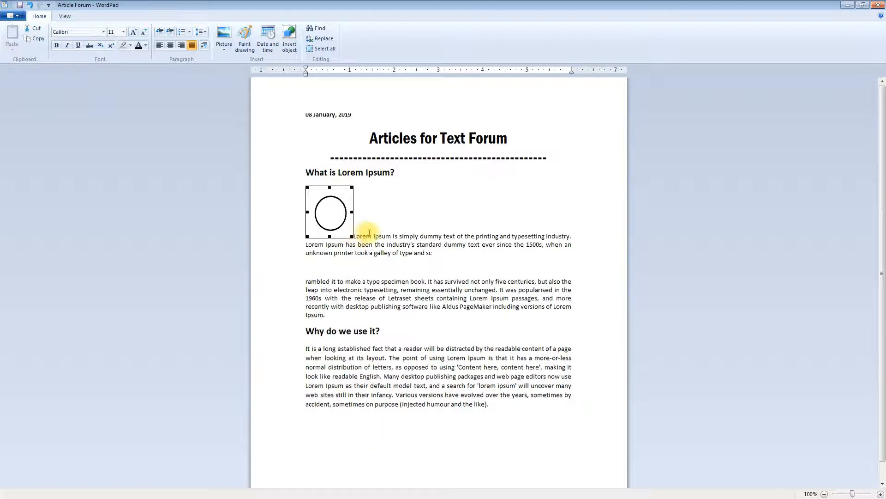
{"action": "key", "text": "Delete"}
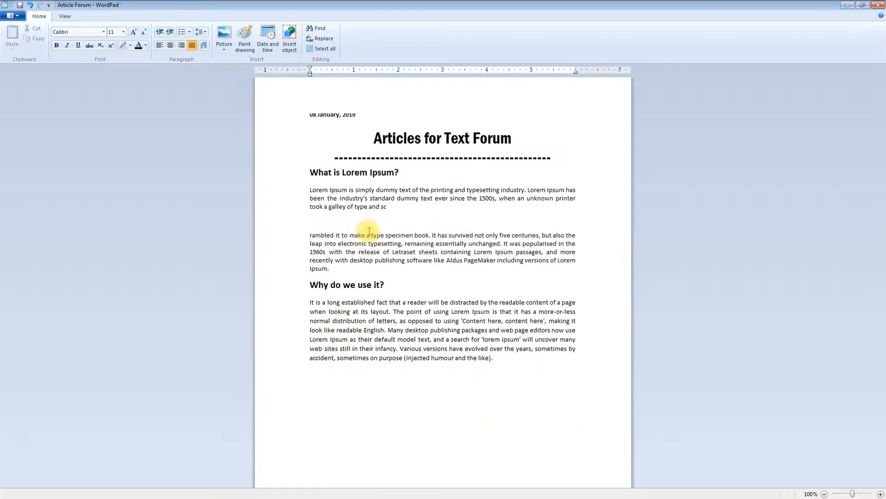
Step: Bring up the Insert Object chooser listing embeddable object types
{"action": "left_click", "coordinate": [289, 40]}
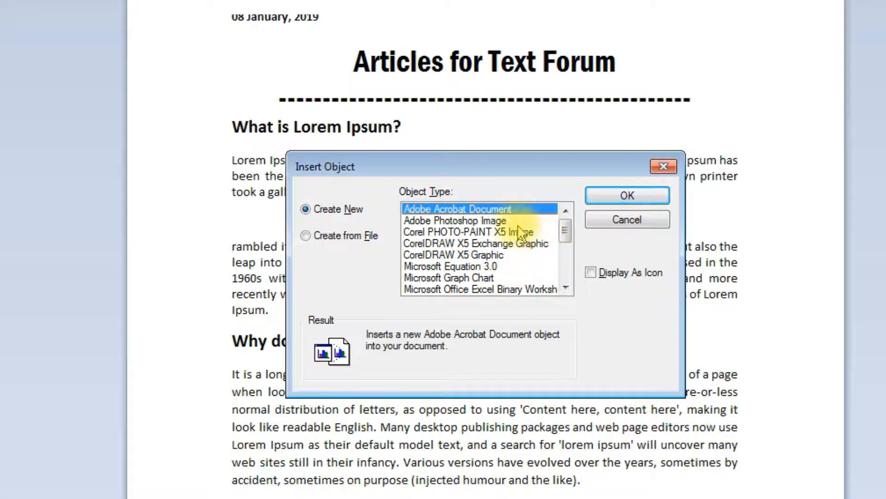
Step: Attempt to embed a Sample Pictures file via Create from File, leaving the document unchanged
{"action": "scroll", "scroll_direction": "down", "scroll_amount": 3}
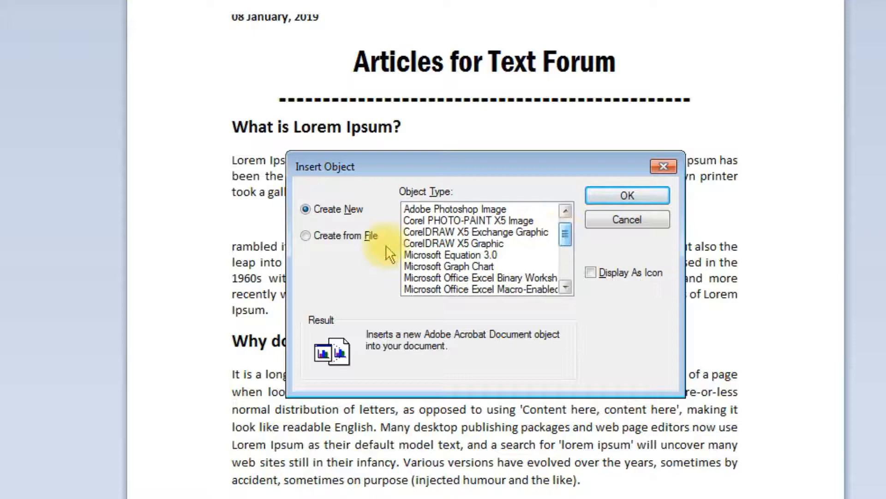
{"action": "left_click", "coordinate": [306, 235]}
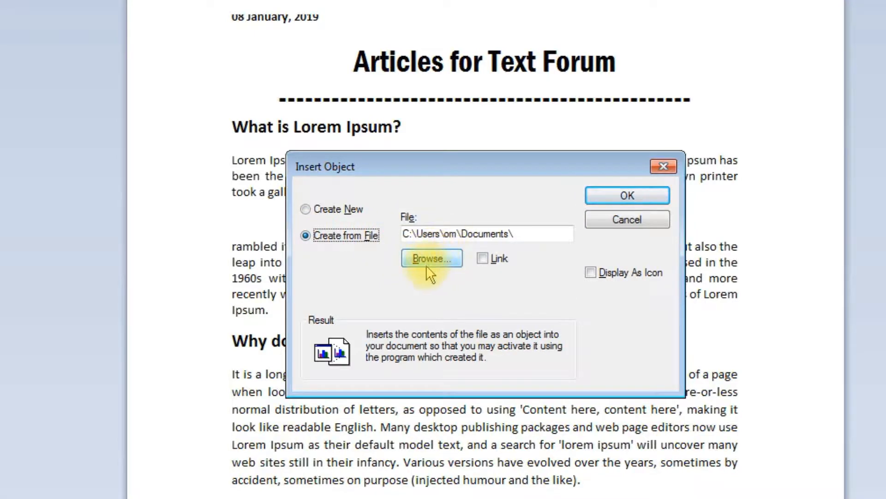
{"action": "left_click", "coordinate": [432, 257]}
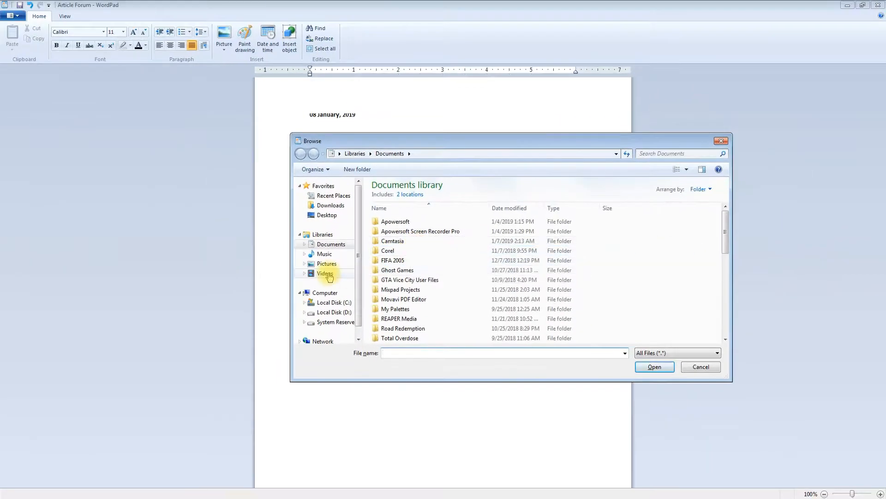
{"action": "left_click", "coordinate": [327, 263]}
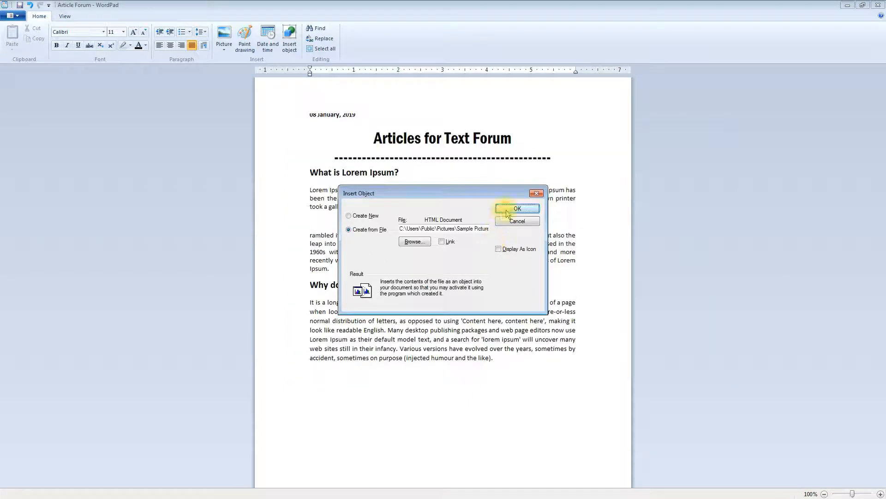
{"action": "left_click", "coordinate": [517, 208]}
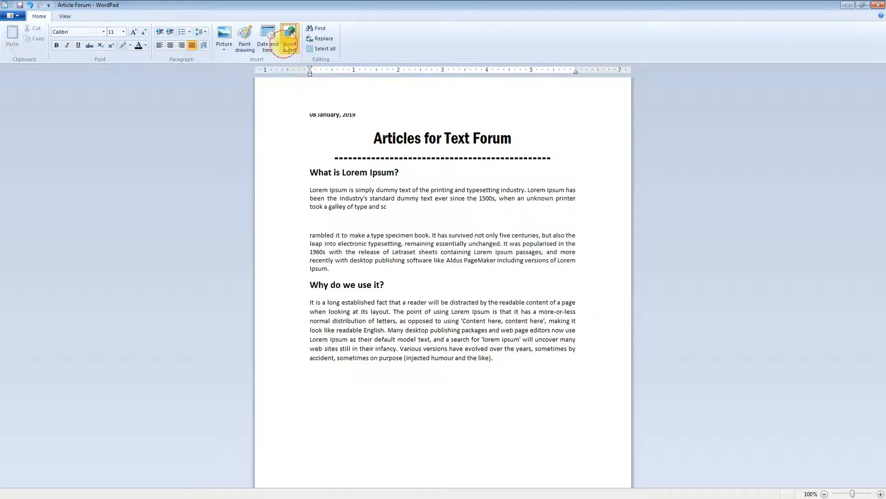
Step: Insert the picture file as a linked object at the start of the first Lorem Ipsum paragraph
{"action": "left_click", "coordinate": [289, 40]}
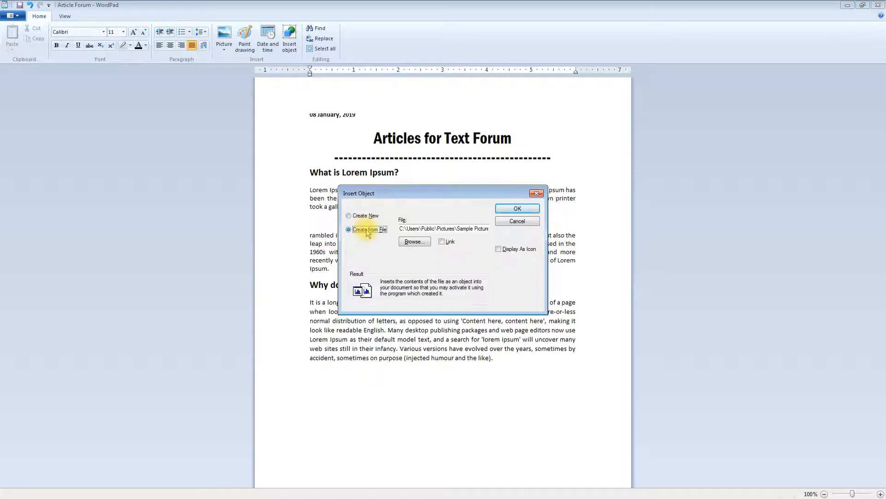
{"action": "left_click", "coordinate": [413, 241]}
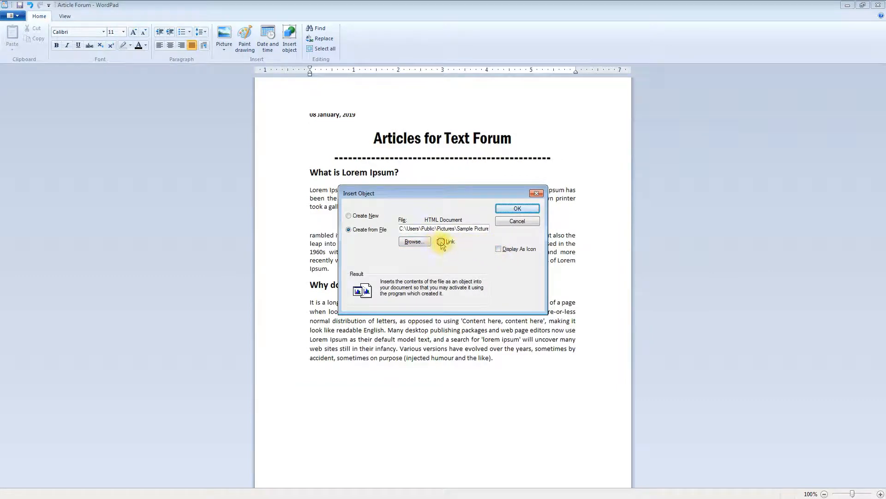
{"action": "left_click", "coordinate": [442, 241]}
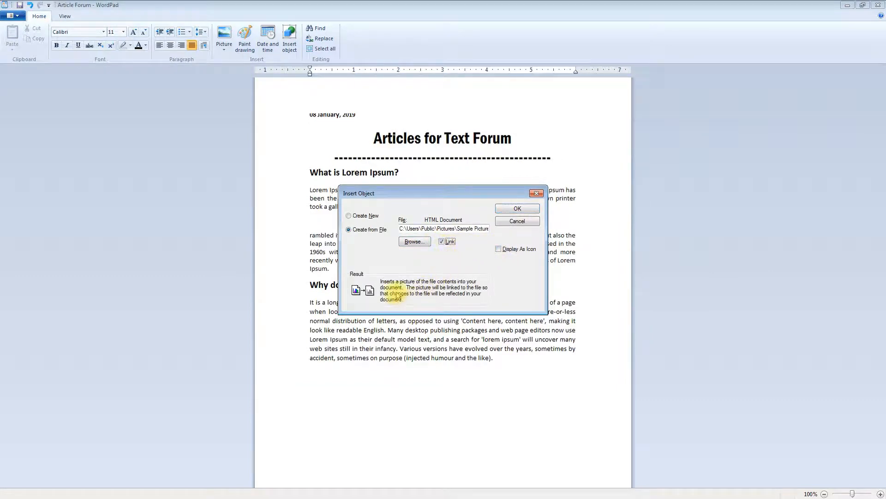
{"action": "left_click", "coordinate": [515, 208]}
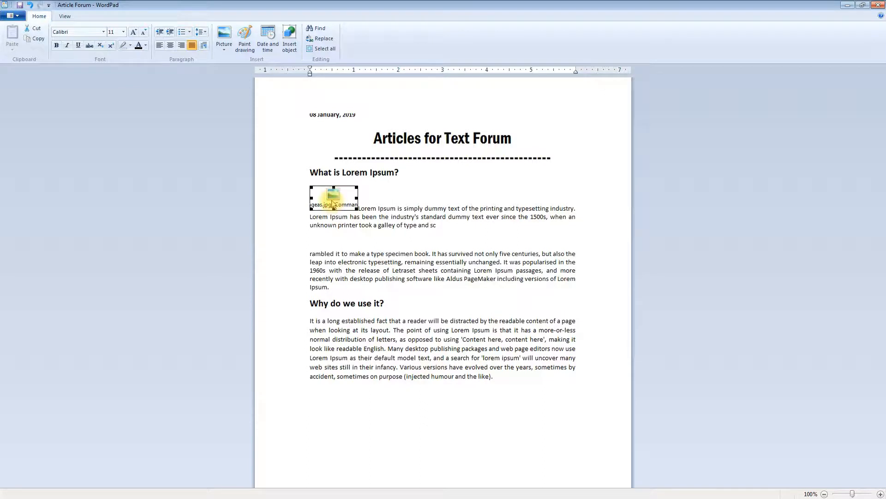
{"action": "double_click", "coordinate": [334, 198]}
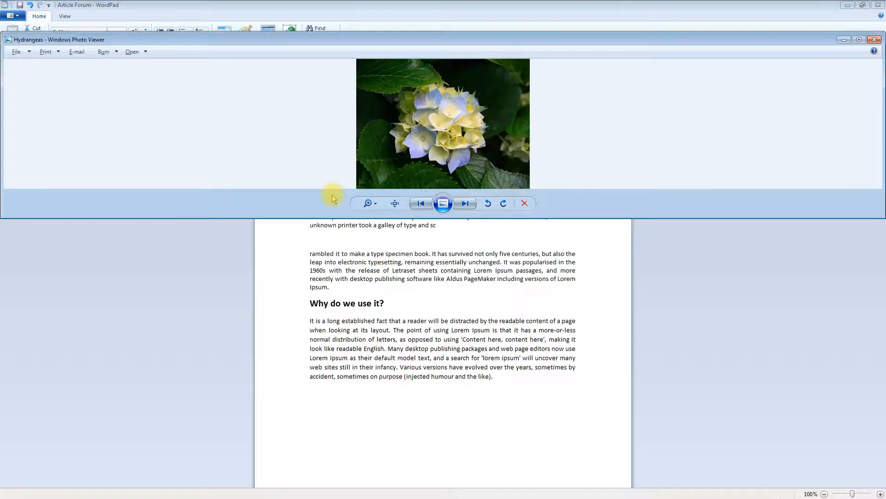
{"action": "mouse_move", "coordinate": [350, 192]}
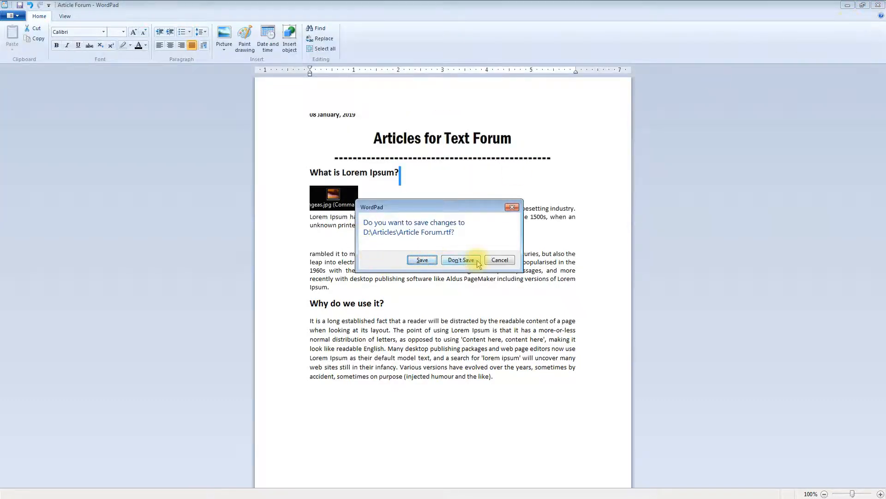
{"action": "left_click", "coordinate": [459, 260]}
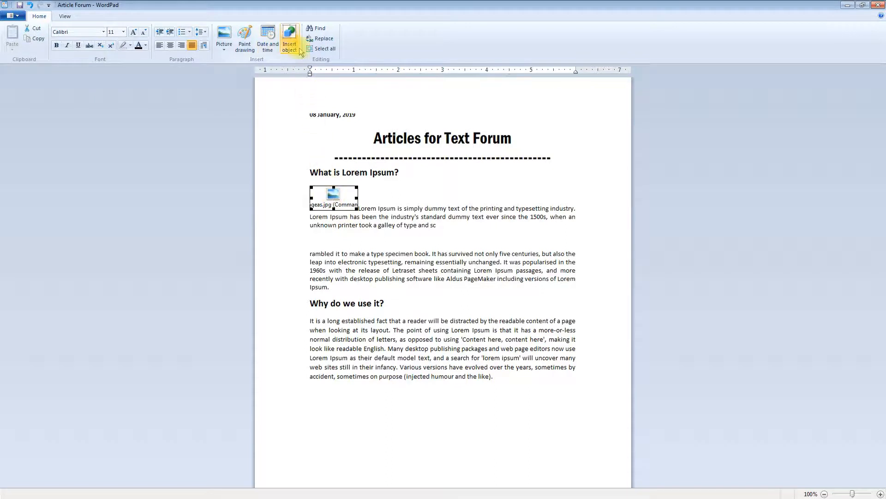
Step: Reinsert the already chosen picture file as a linked object, keeping one linked object in the paragraph
{"action": "left_click", "coordinate": [289, 38]}
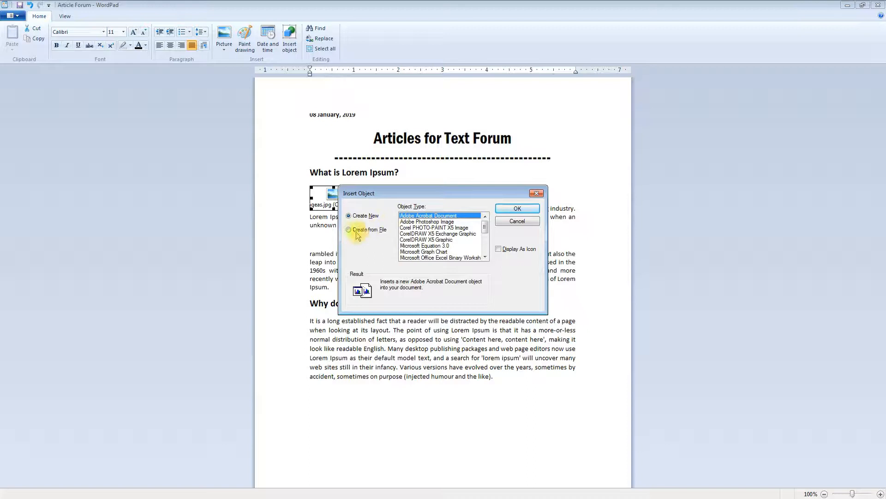
{"action": "left_click", "coordinate": [349, 229]}
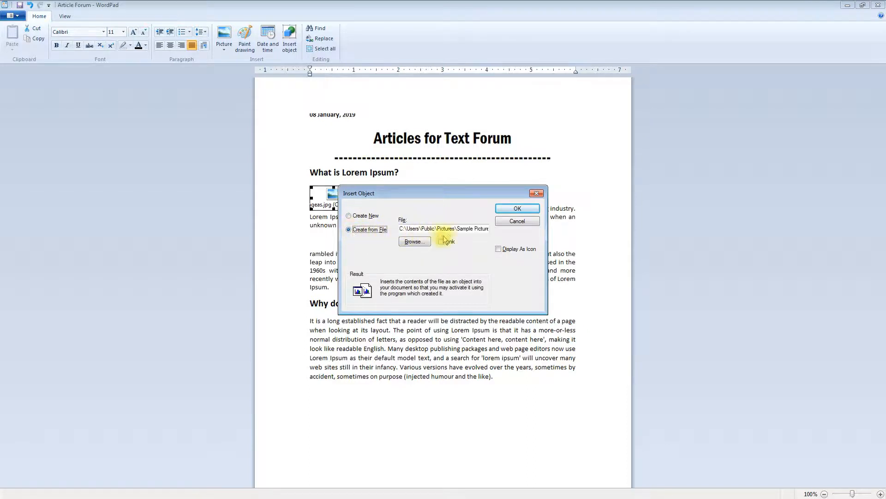
{"action": "left_click", "coordinate": [414, 241]}
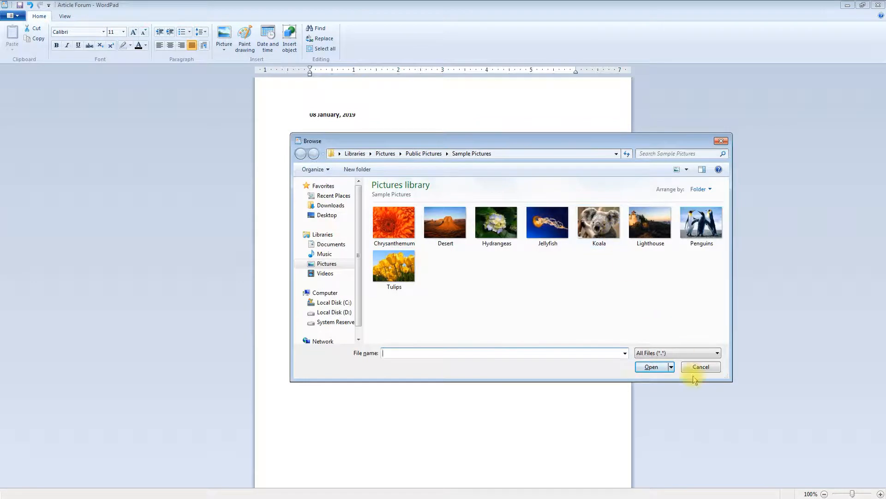
{"action": "left_click", "coordinate": [701, 367]}
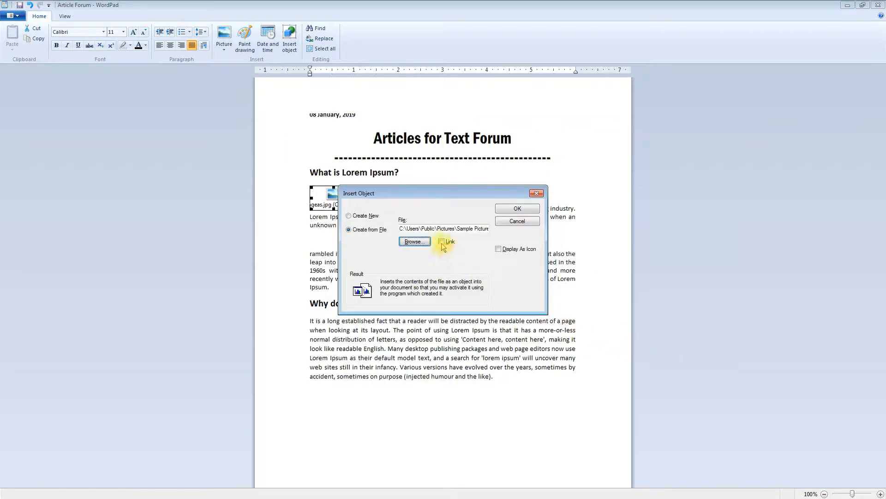
{"action": "left_click", "coordinate": [442, 241]}
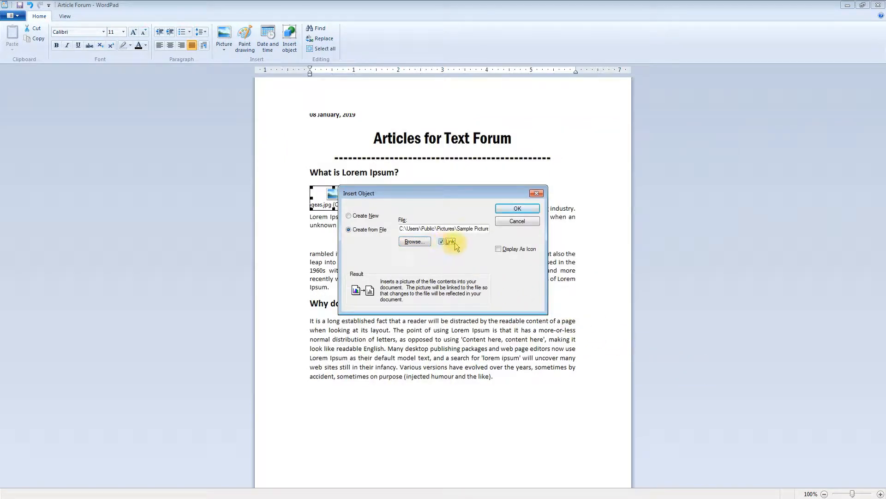
{"action": "left_click", "coordinate": [515, 207]}
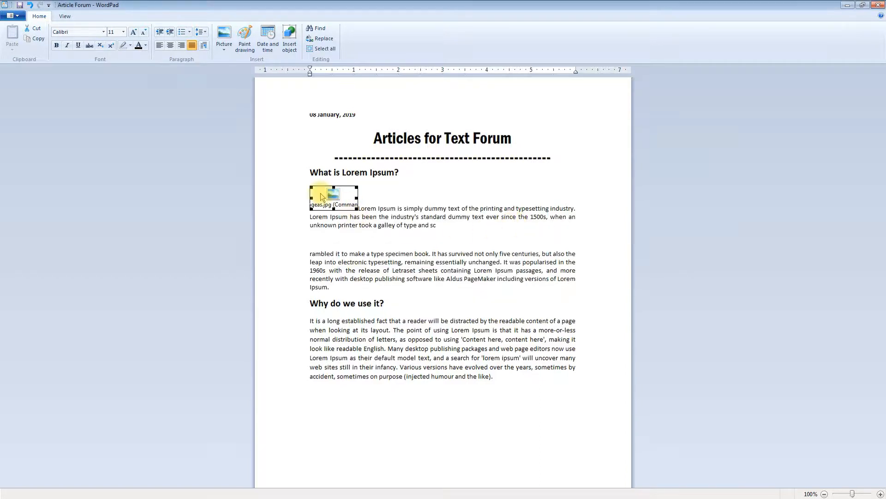
{"action": "double_click", "coordinate": [334, 198]}
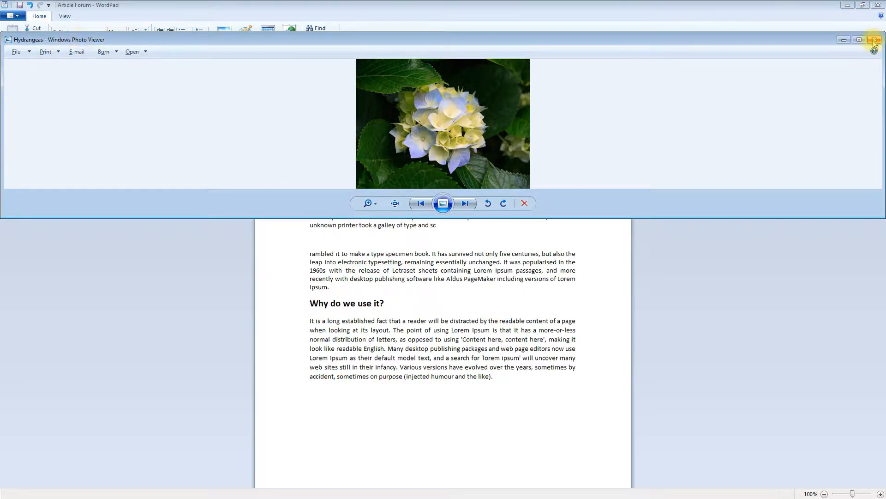
{"action": "left_click", "coordinate": [874, 39]}
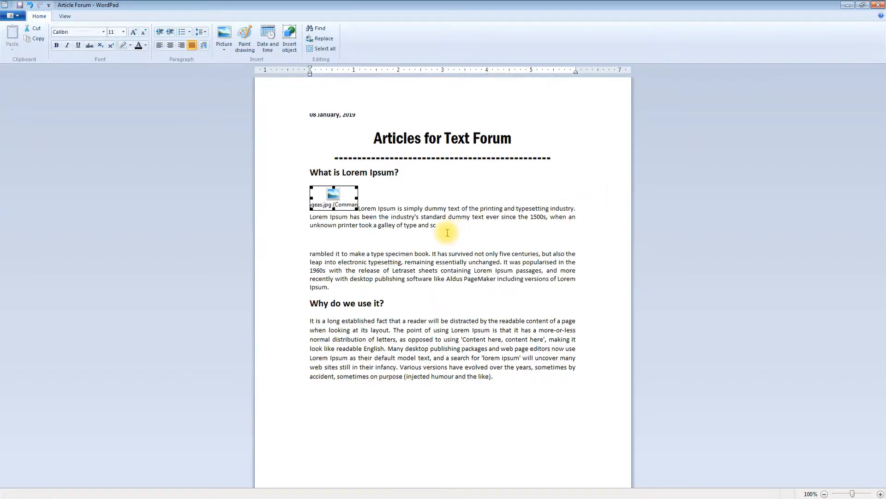
{"action": "mouse_move", "coordinate": [452, 250]}
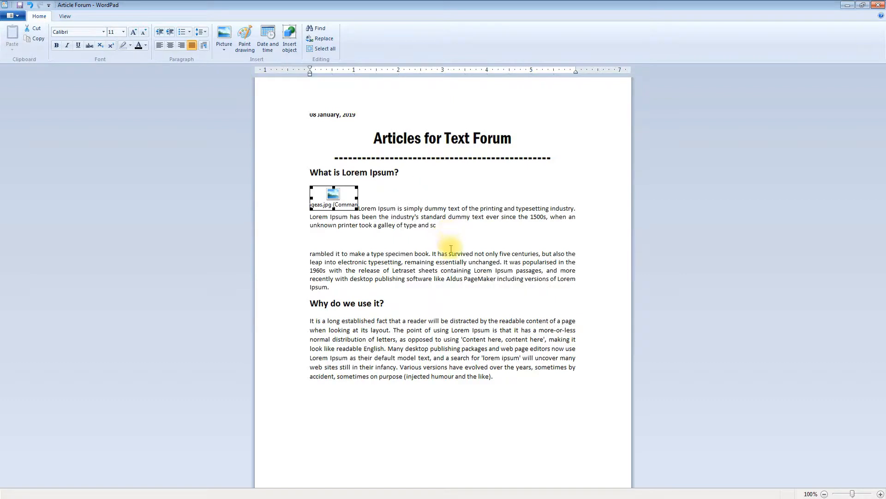